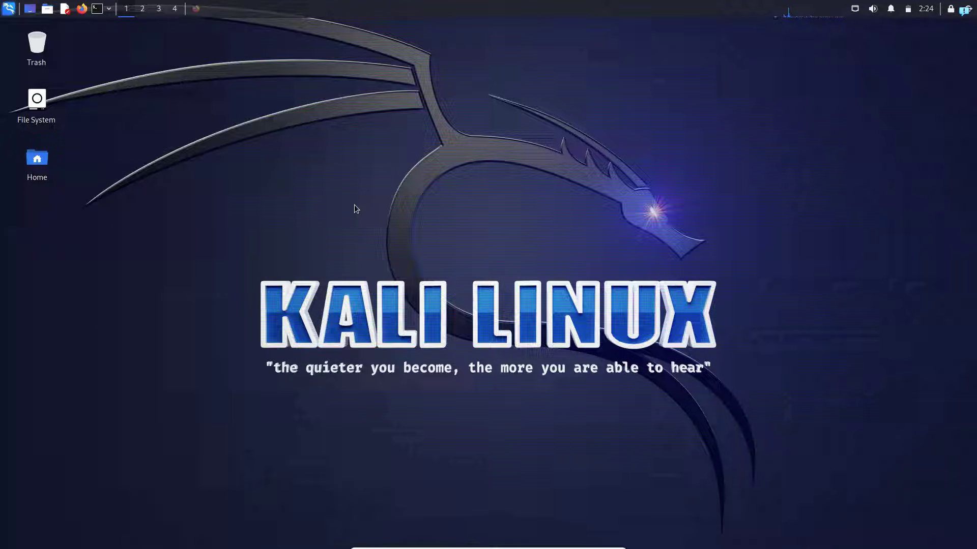
mouse_move(324, 199)
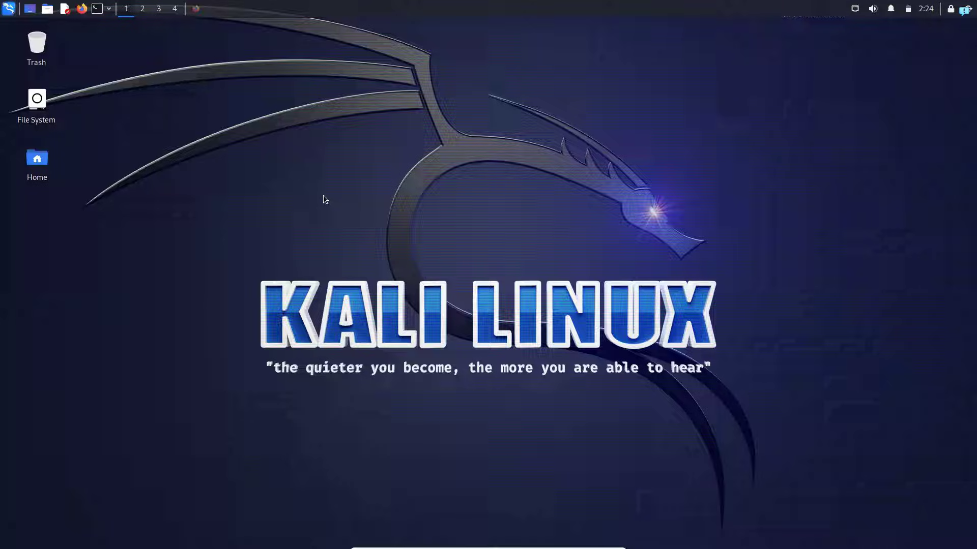
mouse_move(300, 181)
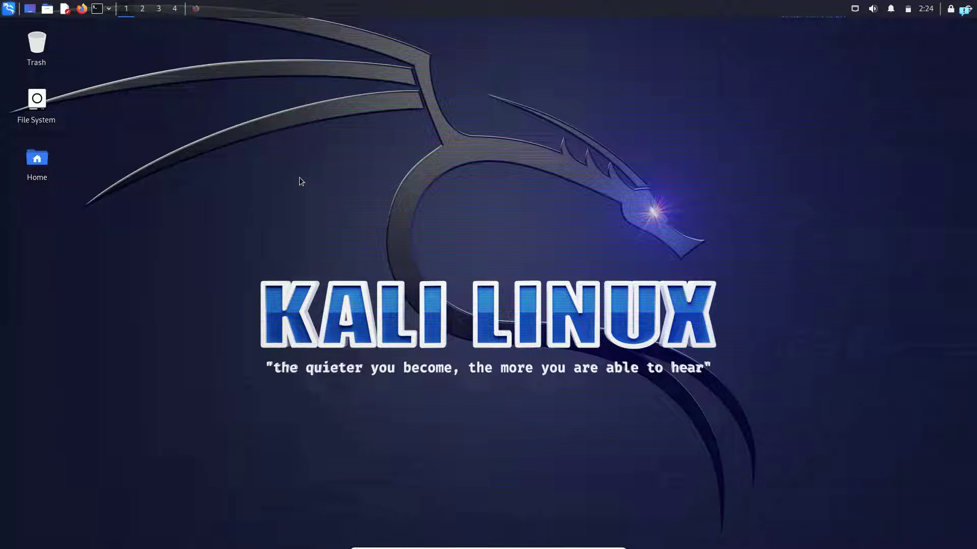
mouse_move(218, 39)
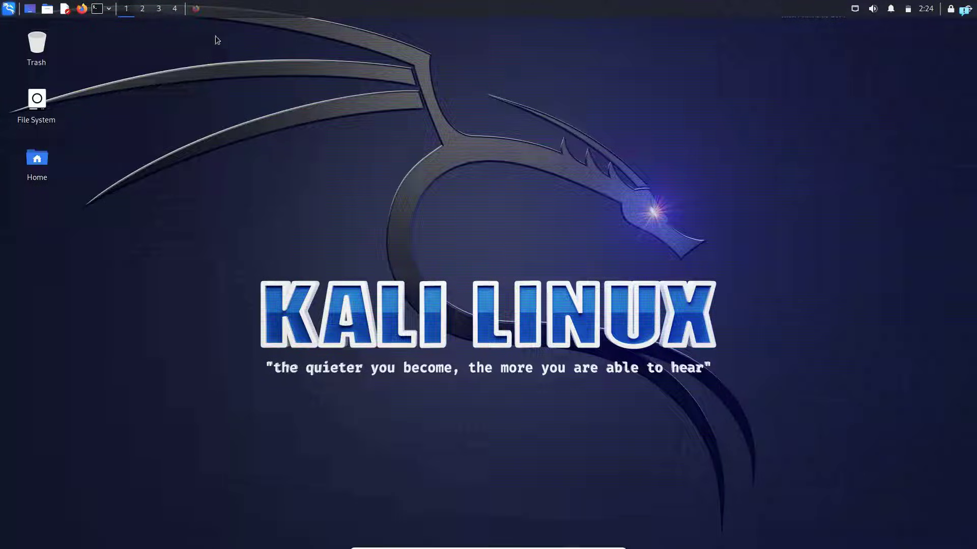
- Search Google for 'owasp zap' in Firefox and land on the zaproxy.org homepage
click(81, 9)
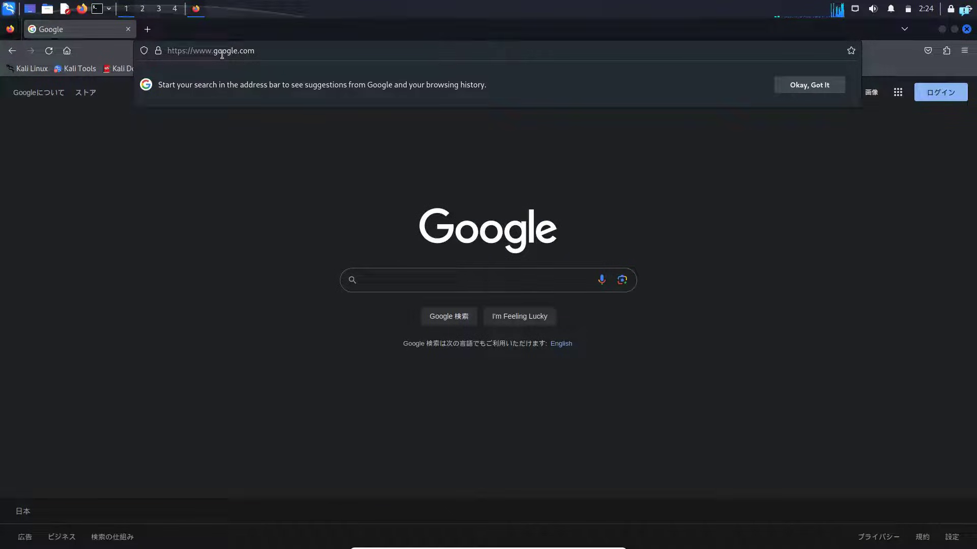
text(owasp za)
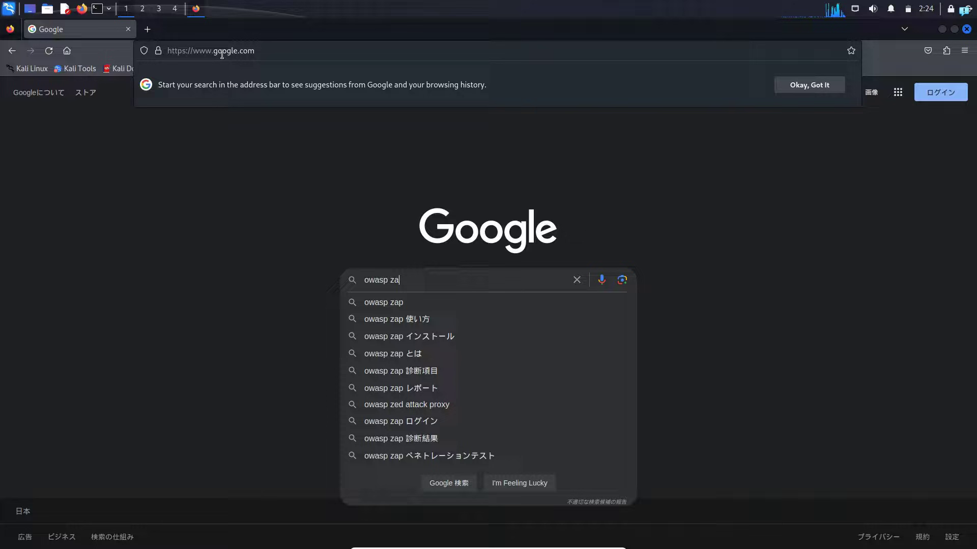
click(383, 302)
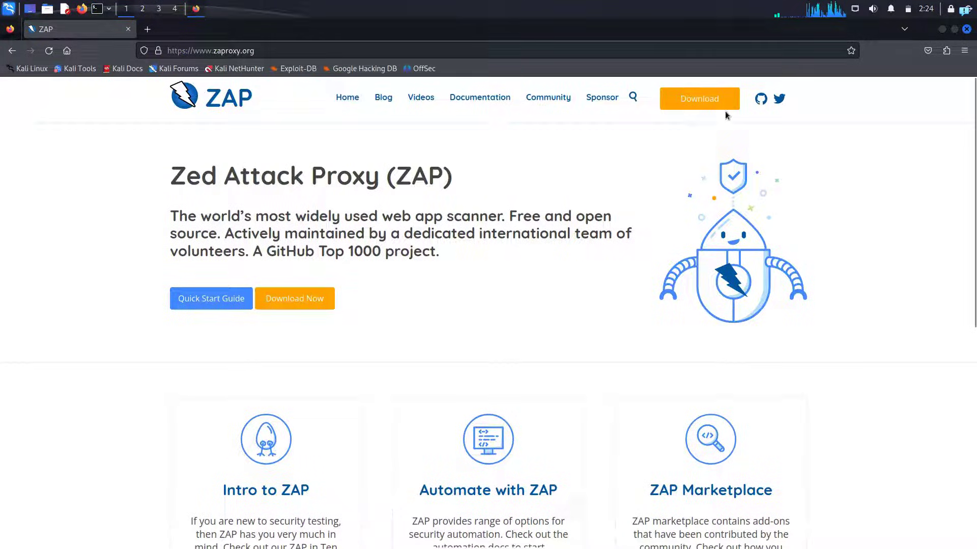
- Download the Linux installer ZAP_2_14_0_unix.sh from the ZAP site and start a terminal
click(699, 99)
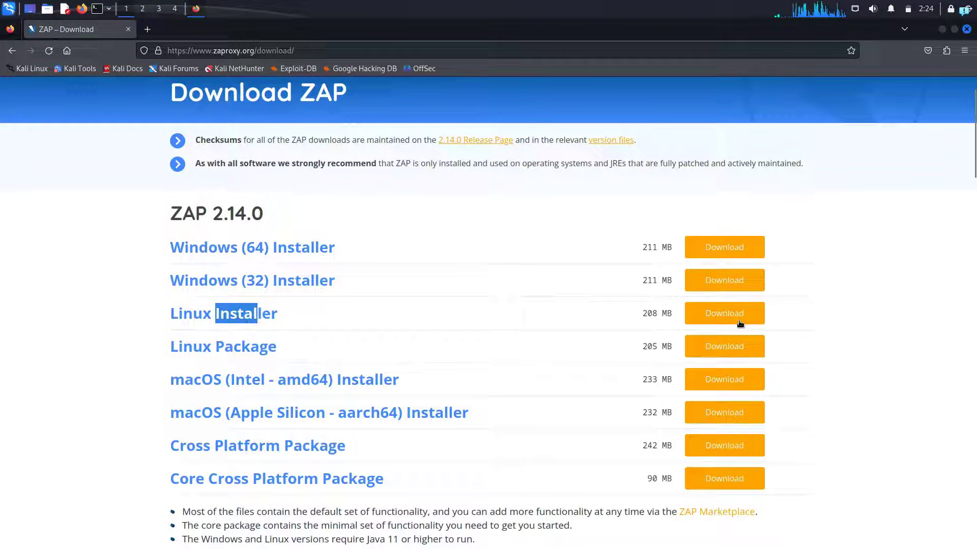
click(724, 313)
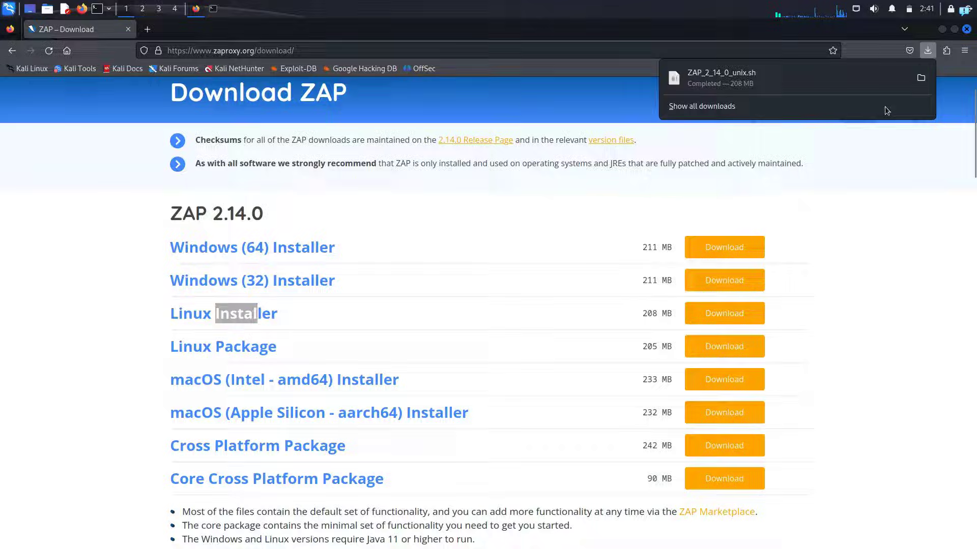
click(95, 8)
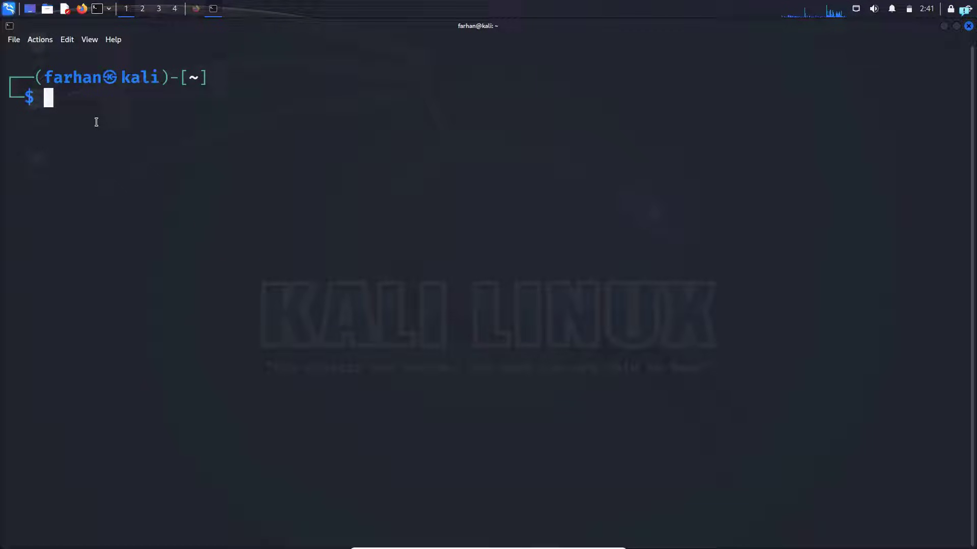
- As root, move into Downloads and list it to find ZAP_2_14_0_unix.sh, selecting the name for reuse
text(sudo chmod -x ZAP_2_14_0_unix.sh)
text(sudo su)
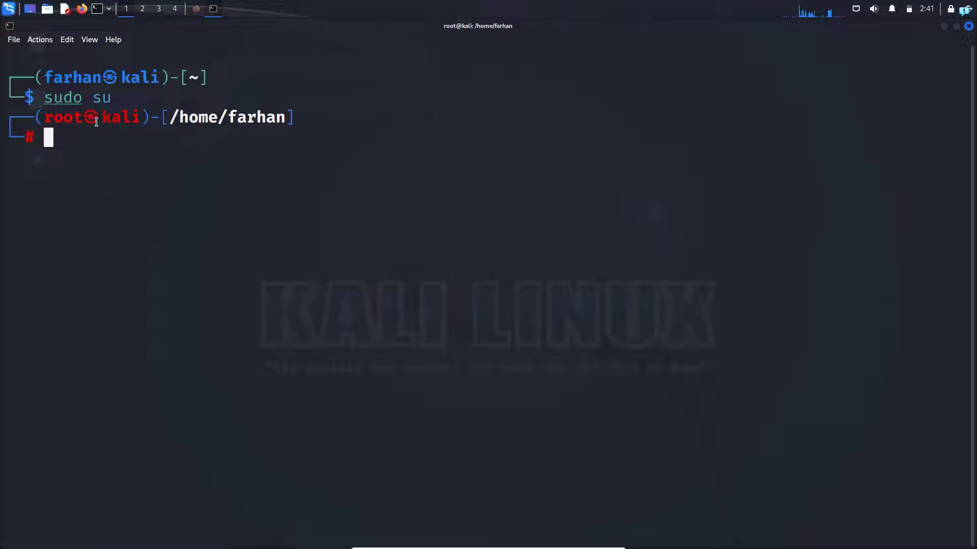
text(cd Downloads)
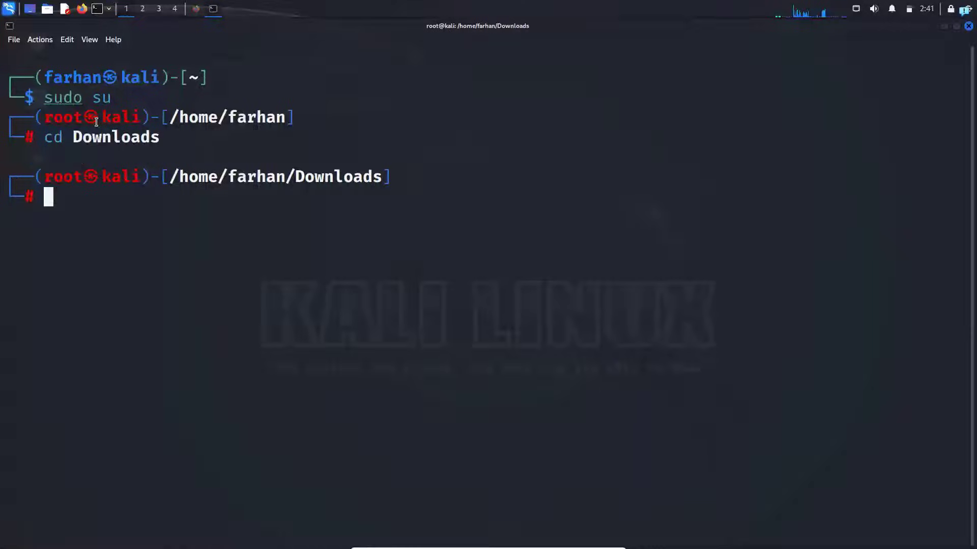
text(ls)
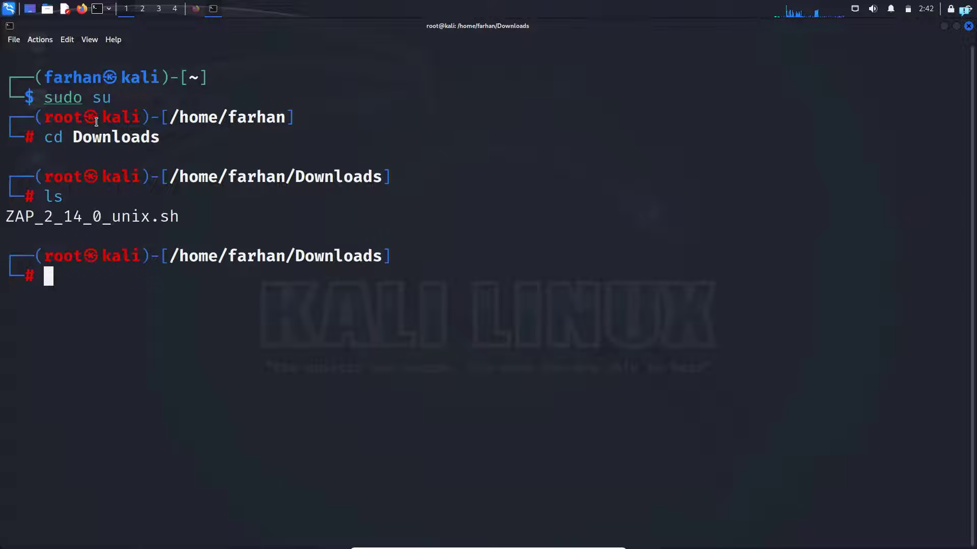
double_click(93, 217)
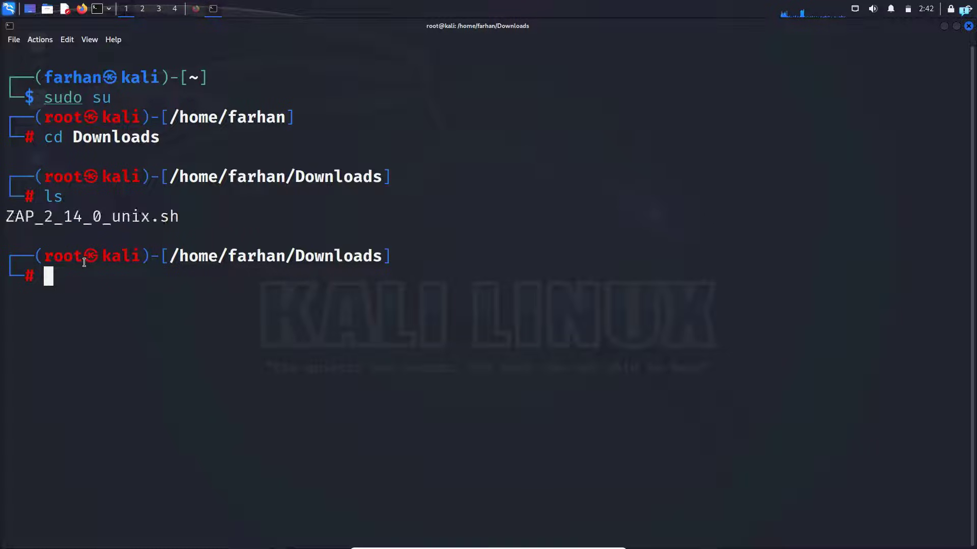
- Make ZAP_2_14_0_unix.sh executable with chmod +x and run it to start the Setup Wizard
text(chmod)
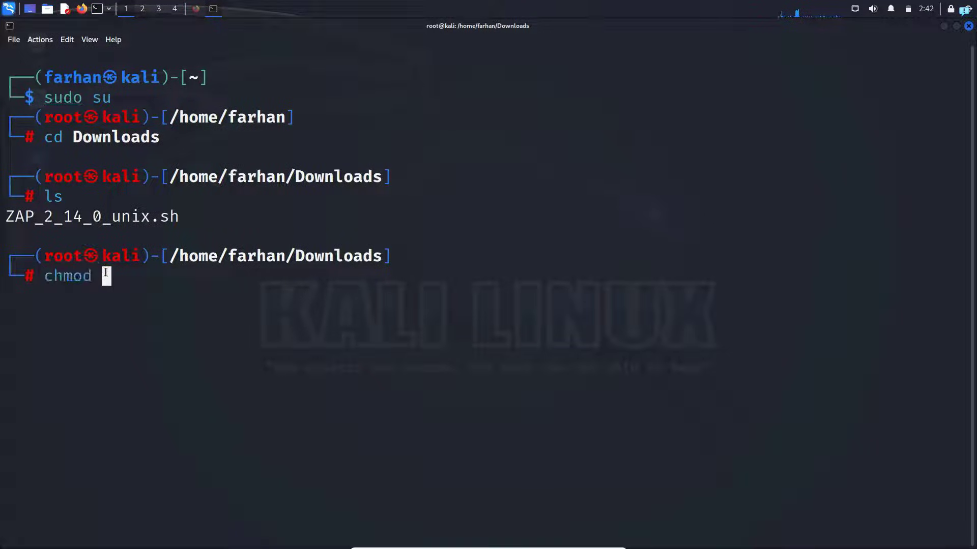
text(+x ZAP_2_14_0_unix.sh)
text(ls)
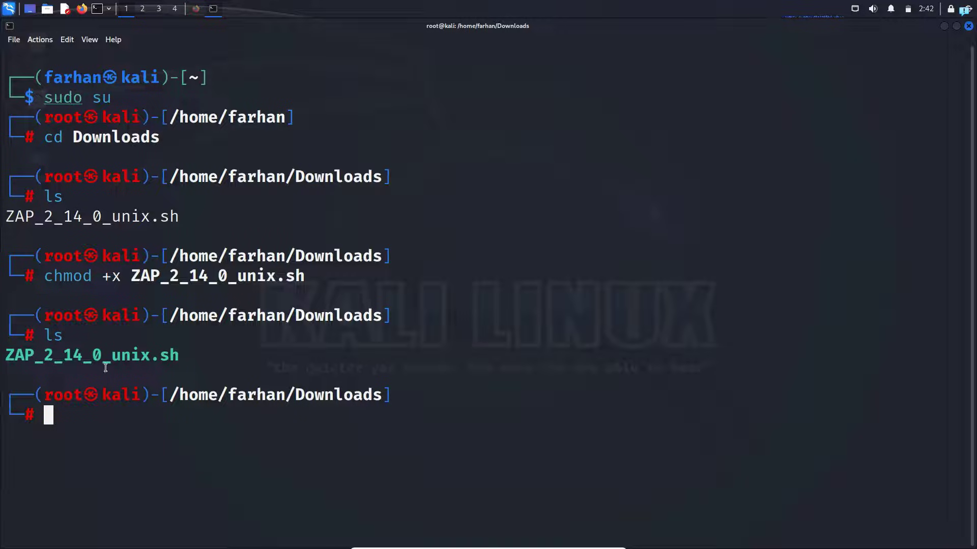
mouse_move(481, 282)
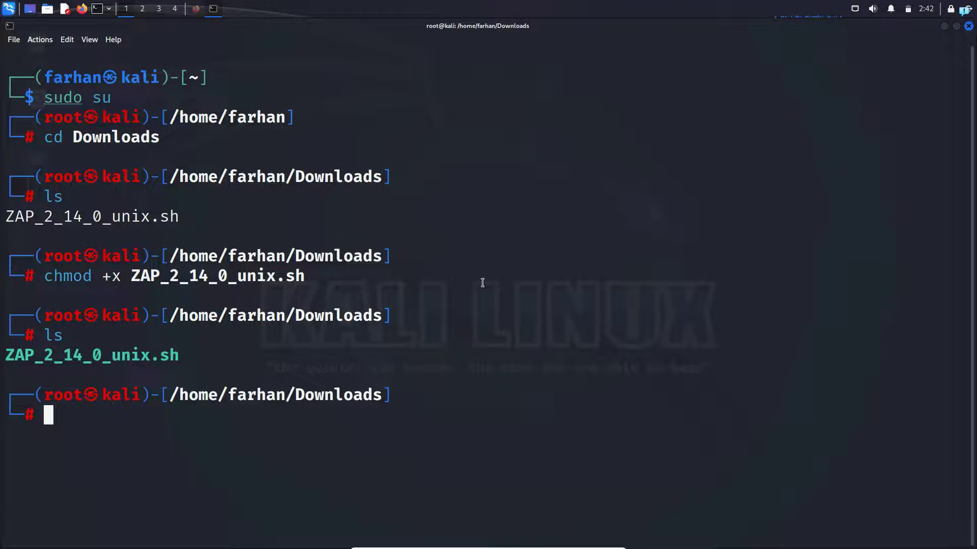
text(./ZAP_2_14_0_unix.sh)
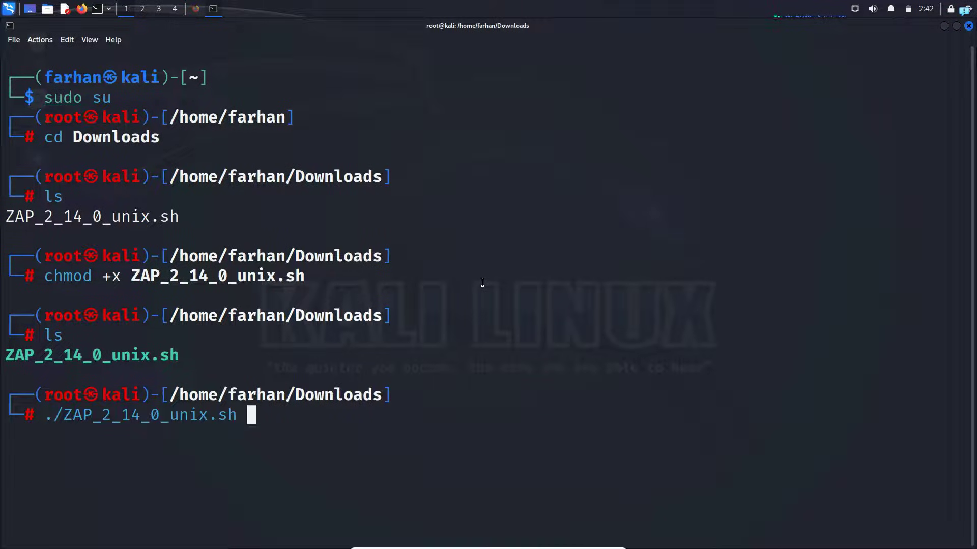
key(Return)
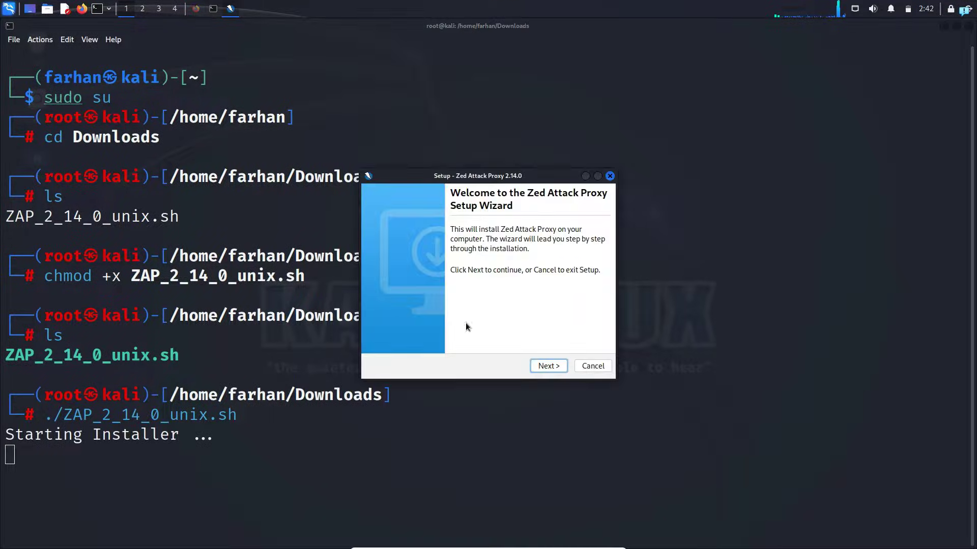
- Accept the license and run the standard installation of ZAP 2.14.0 into /opt/zaproxy
click(547, 366)
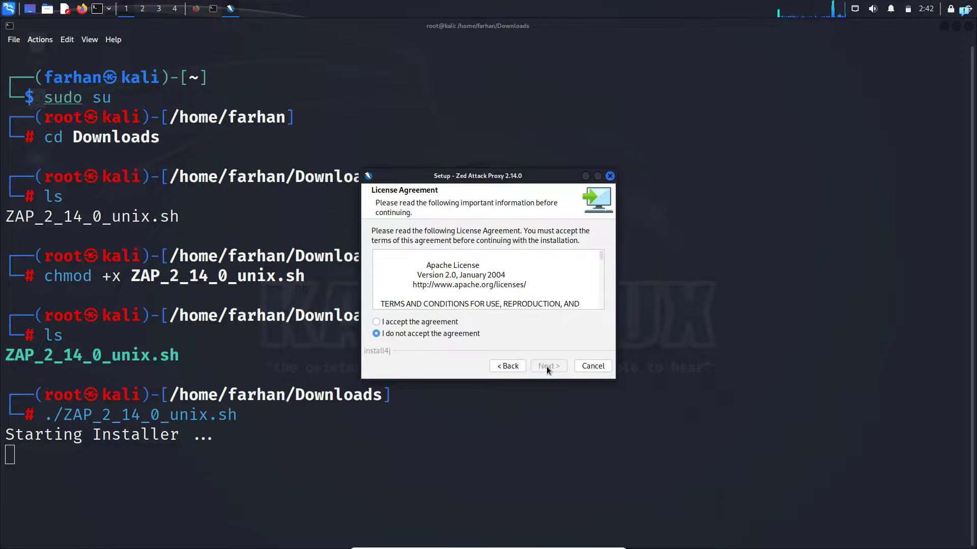
click(377, 321)
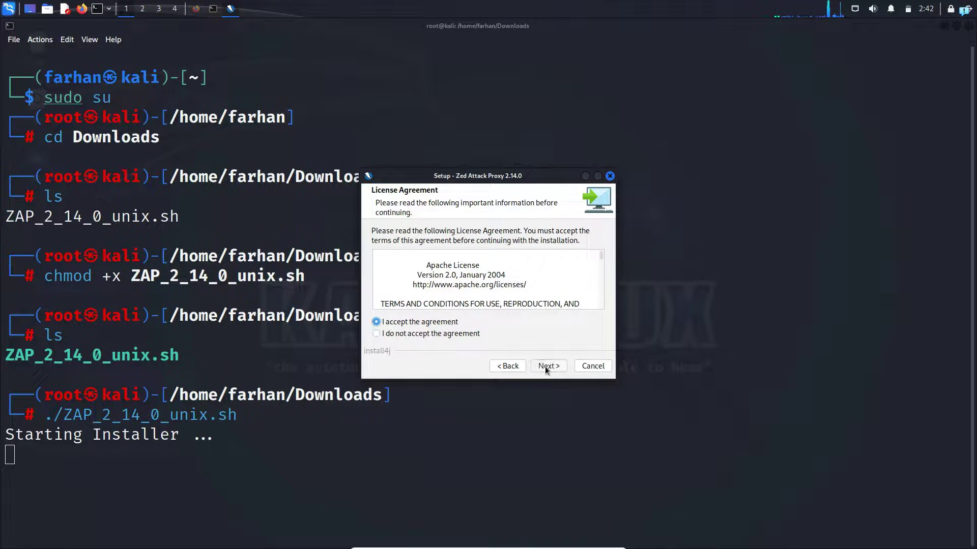
click(547, 366)
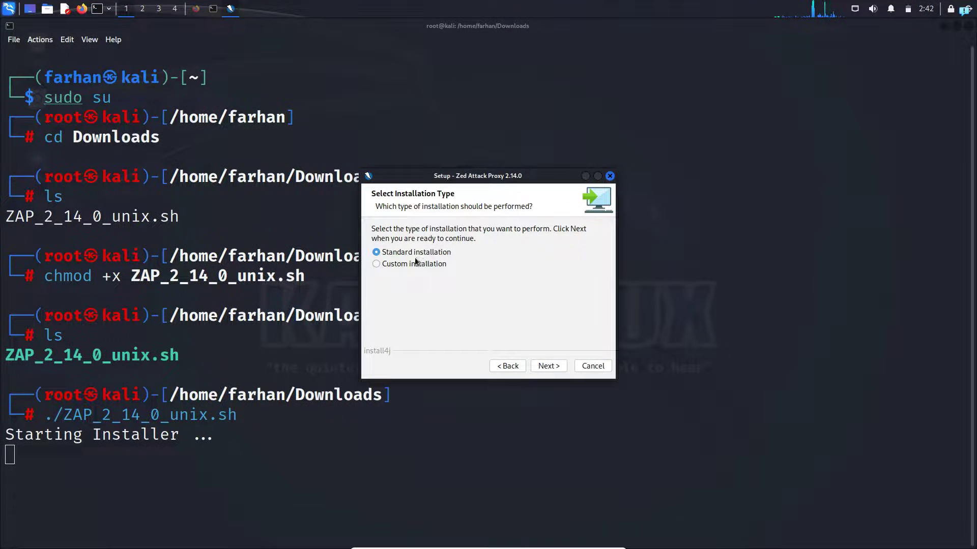
click(548, 365)
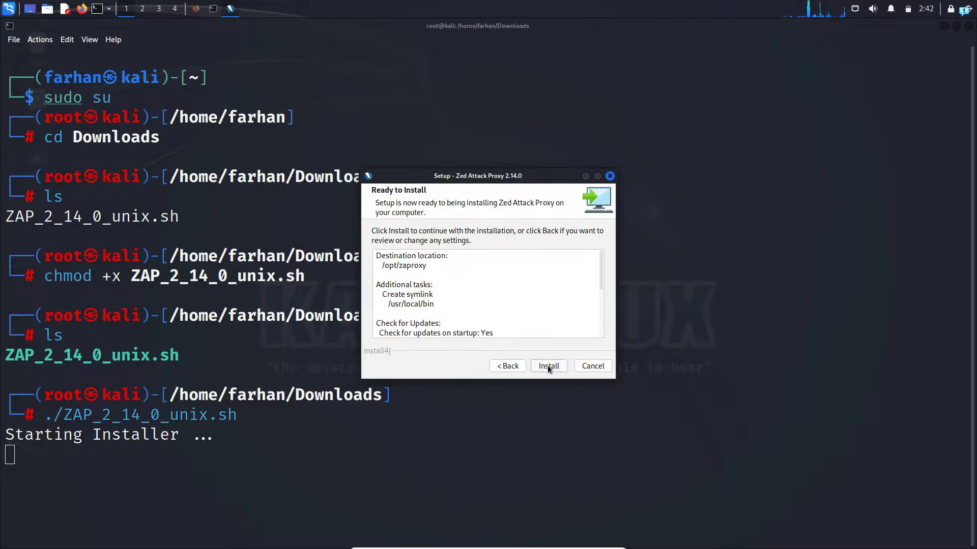
click(547, 365)
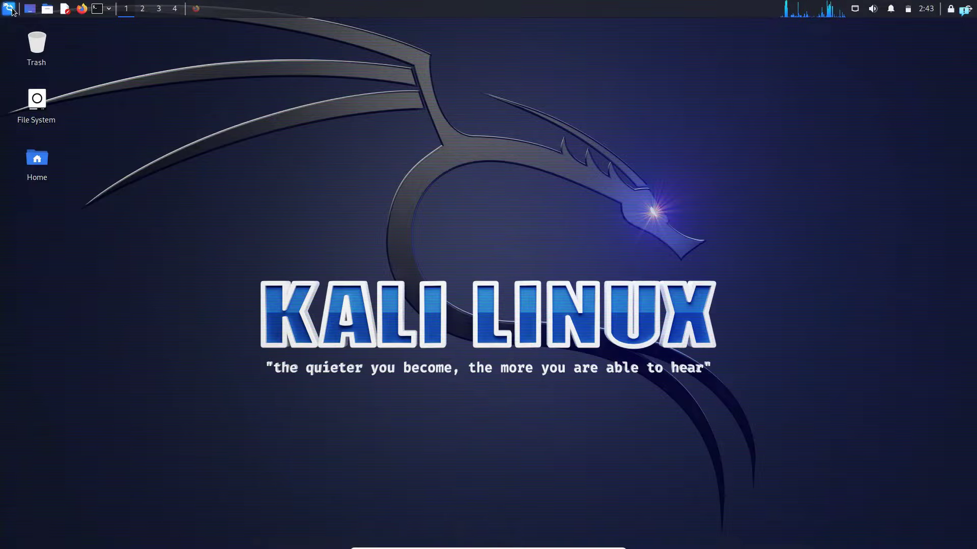
- Launch ZAP from the applications menu by searching 'zap'
click(9, 9)
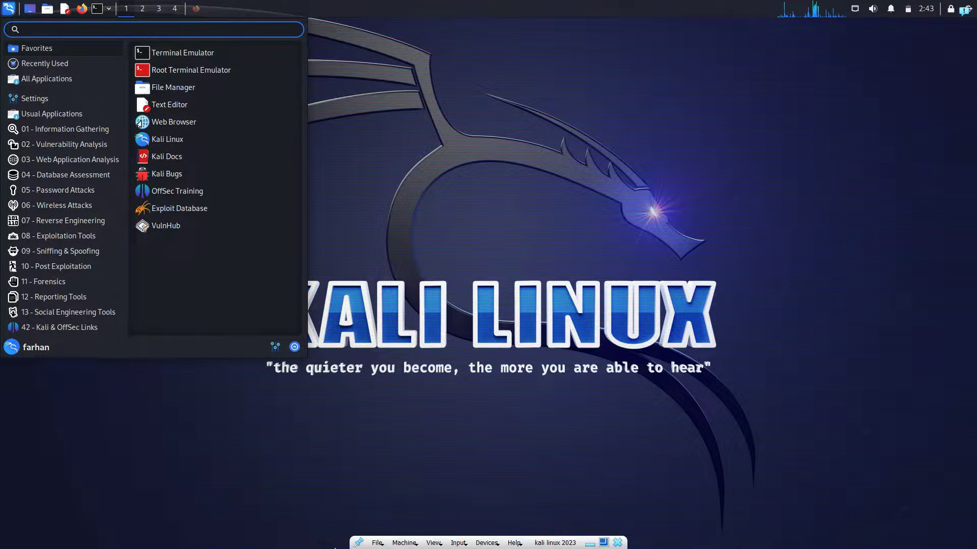
text(zap)
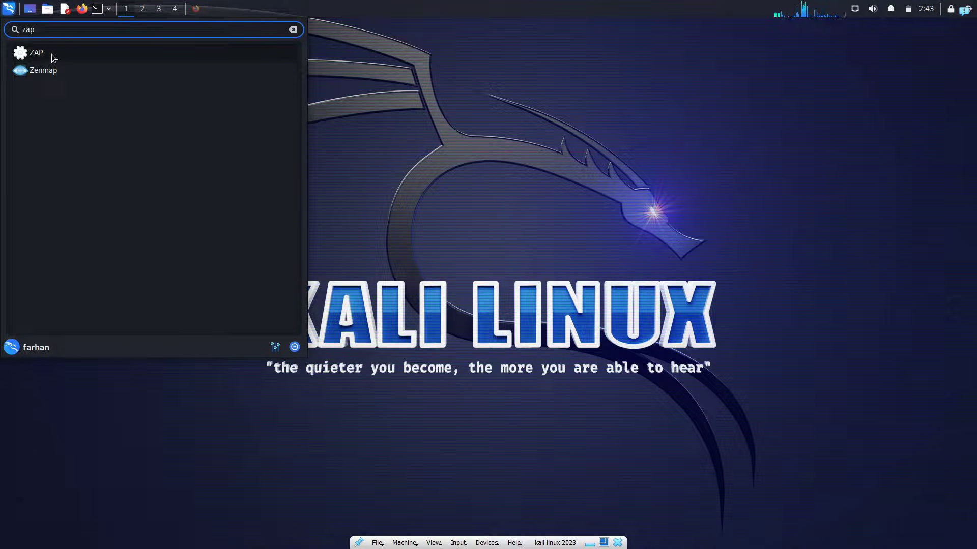
click(35, 52)
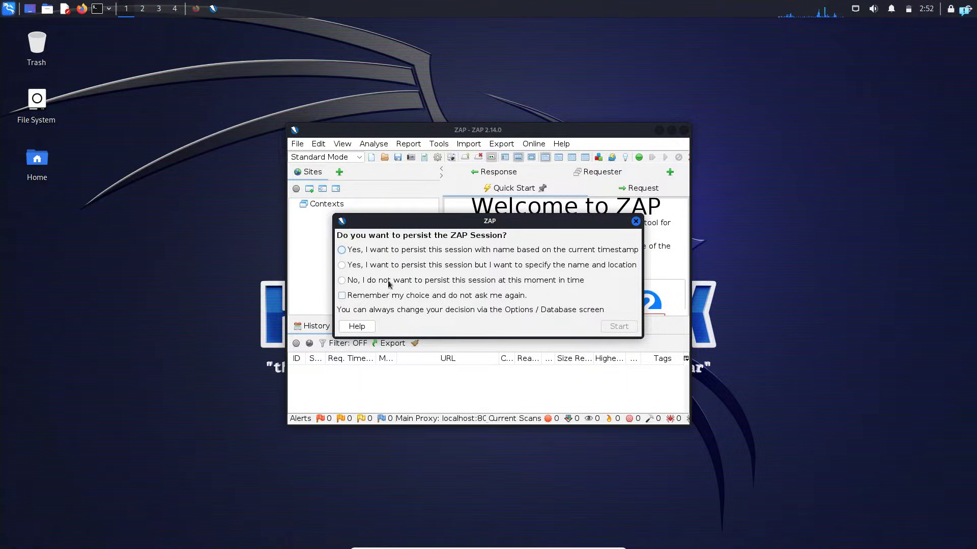
- Start ZAP without persisting the session, reaching the Welcome to ZAP quick start screen
click(342, 281)
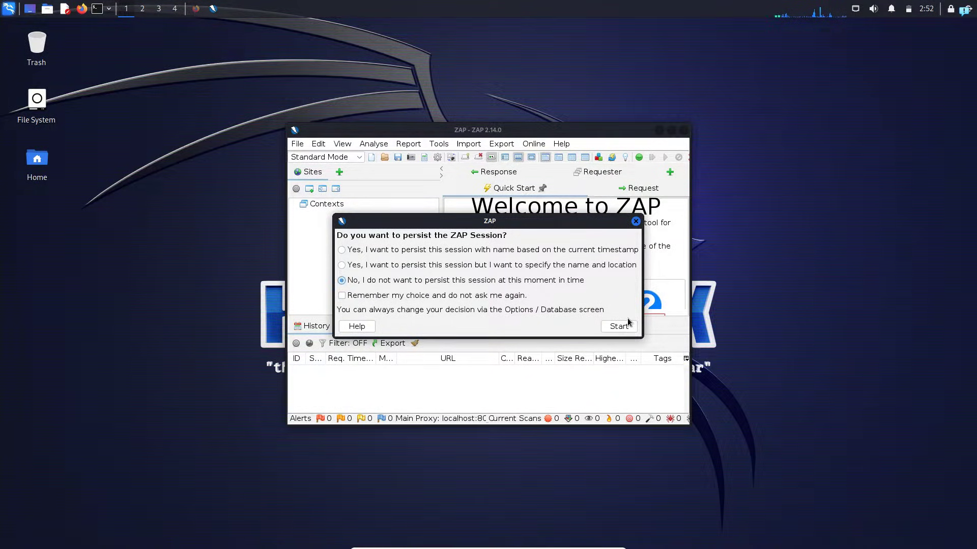
click(618, 326)
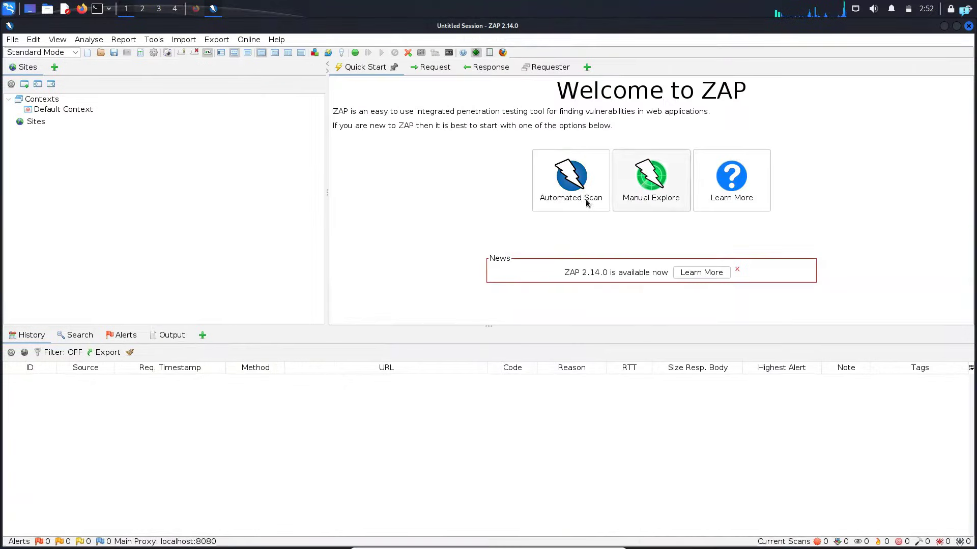